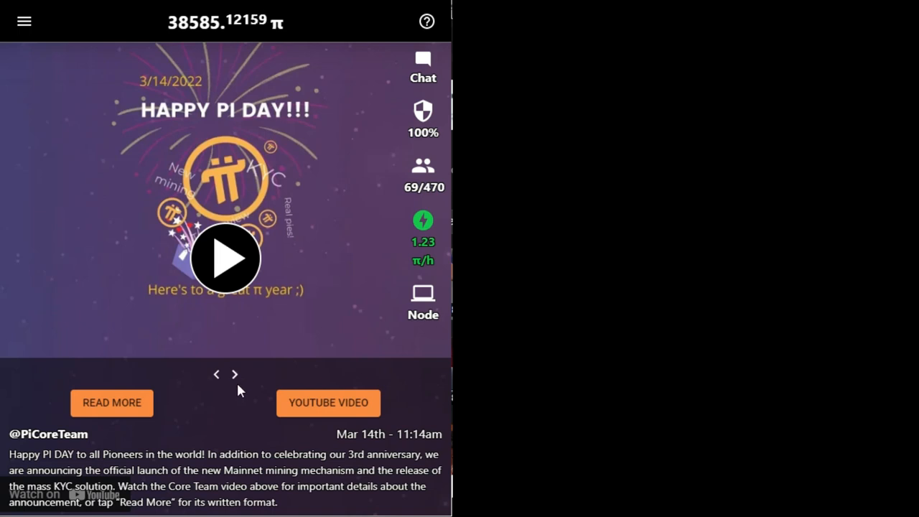
mouse_move(85, 184)
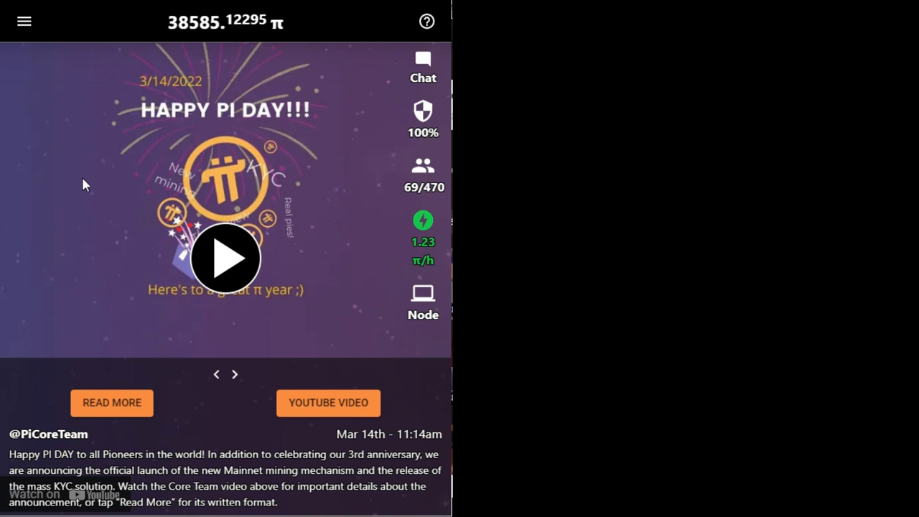
mouse_move(45, 126)
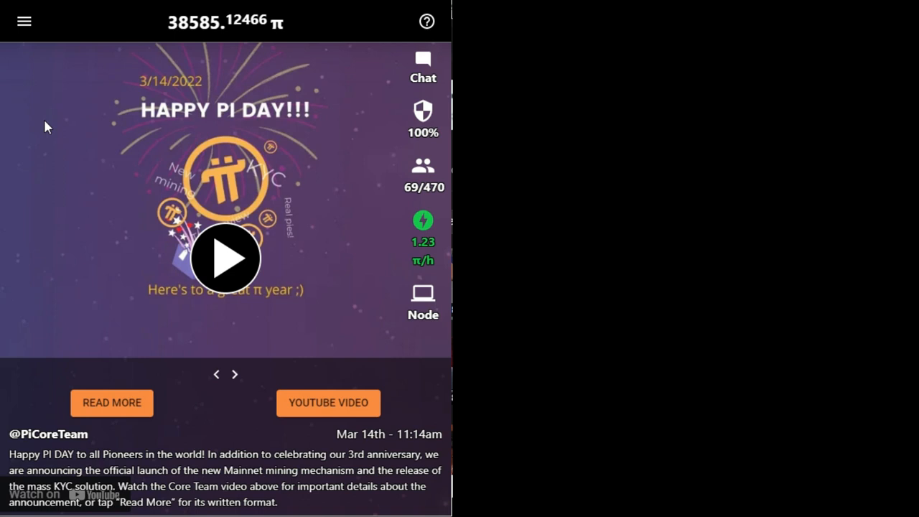
Go to the Mainnet section from the navigation menu
click(23, 20)
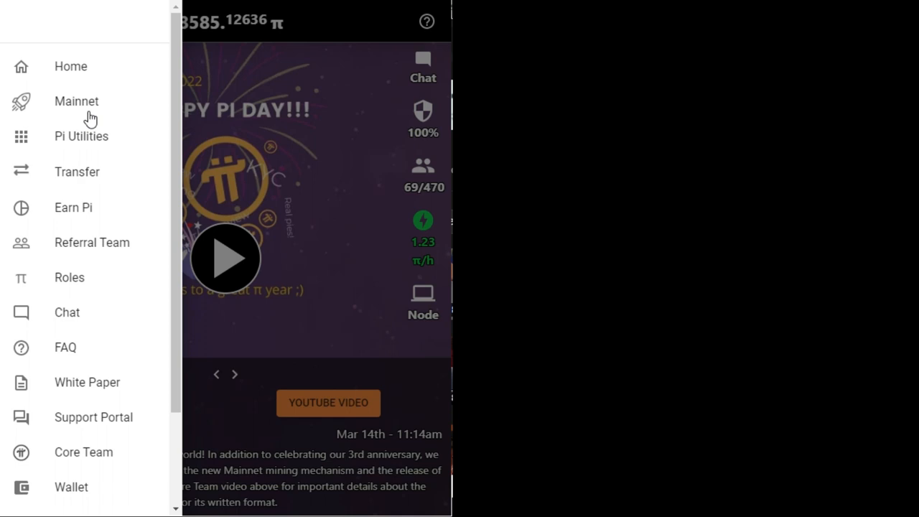
click(77, 101)
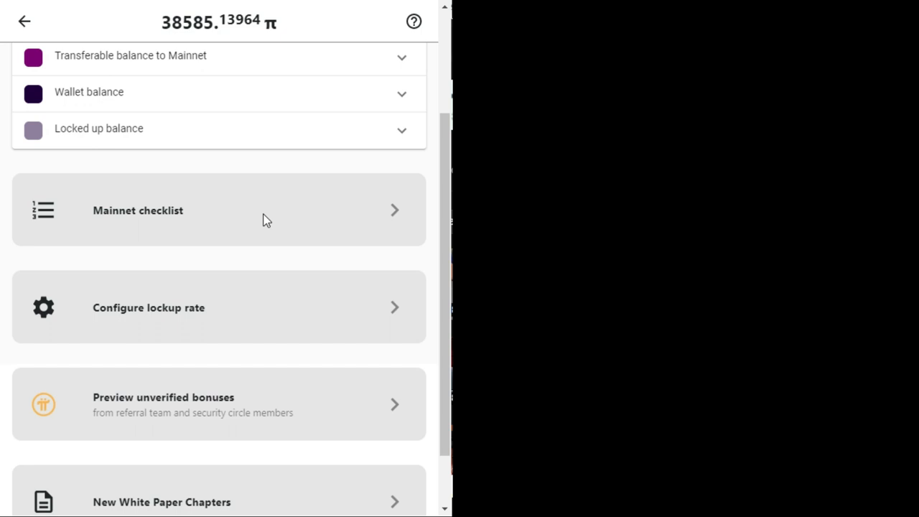
Open the Mainnet checklist and scroll through steps 1–7, wallet creation to KYC
click(138, 210)
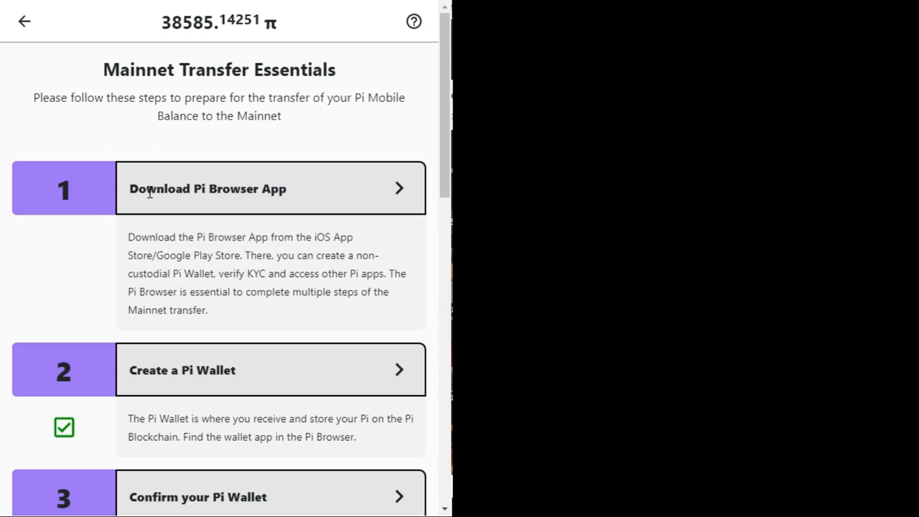
scroll(down, 3)
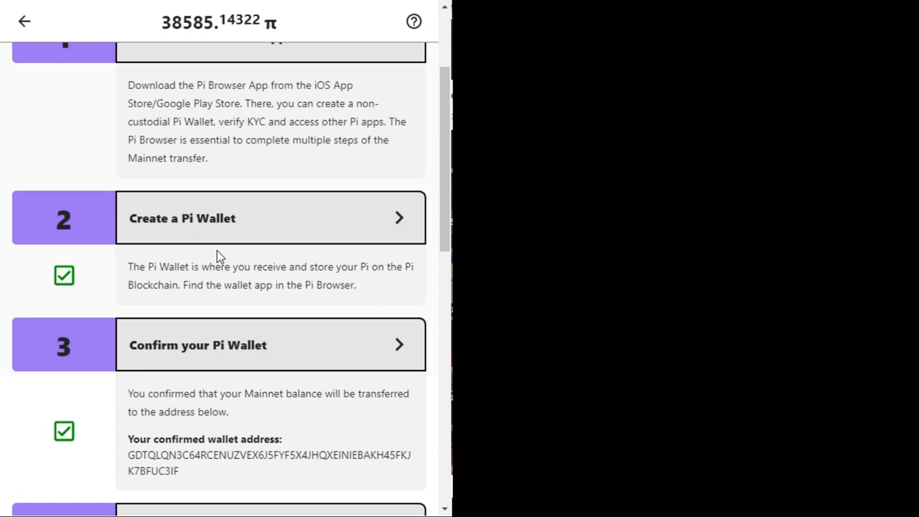
scroll(down, 3)
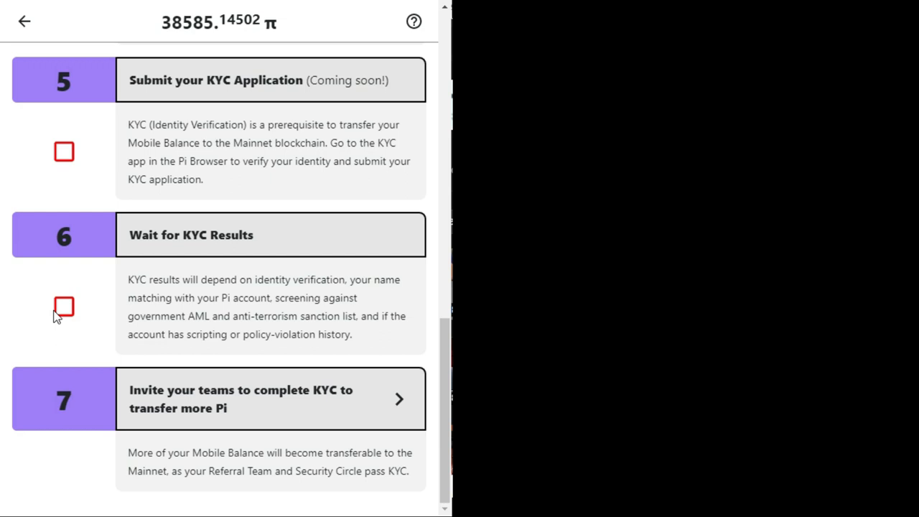
scroll(down, 3)
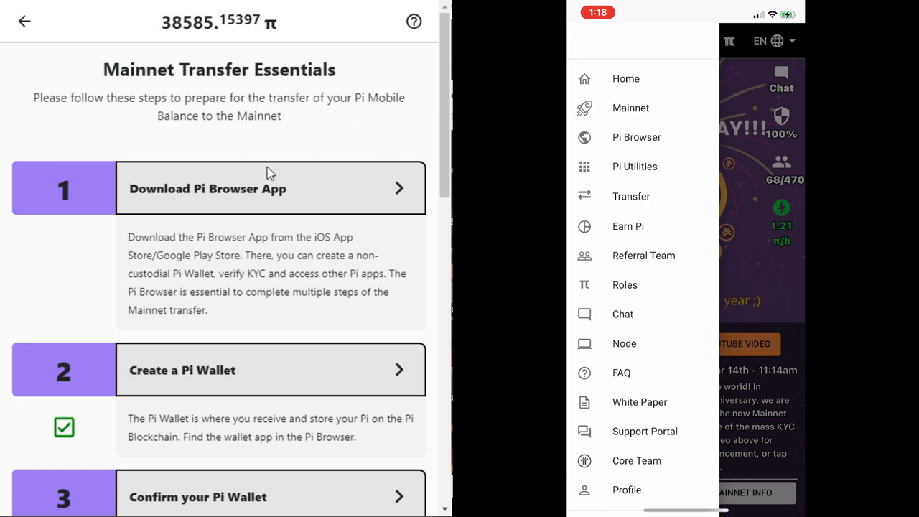
On the phone, reach step 3 of the checklist, Confirm your Pi Wallet
click(630, 107)
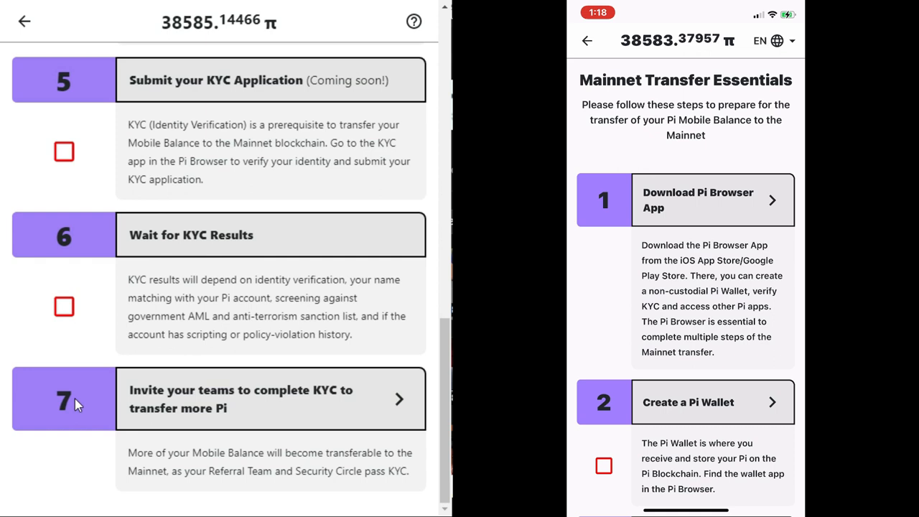
click(604, 465)
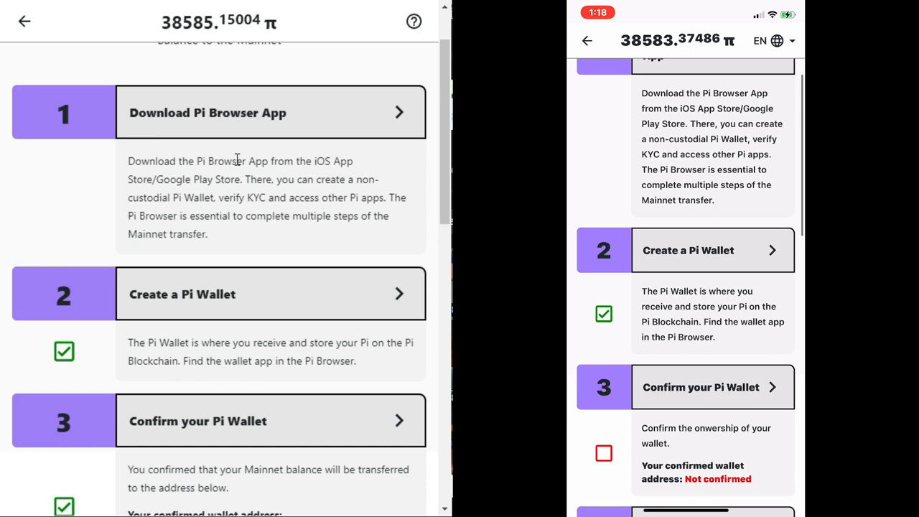
scroll(down, 3)
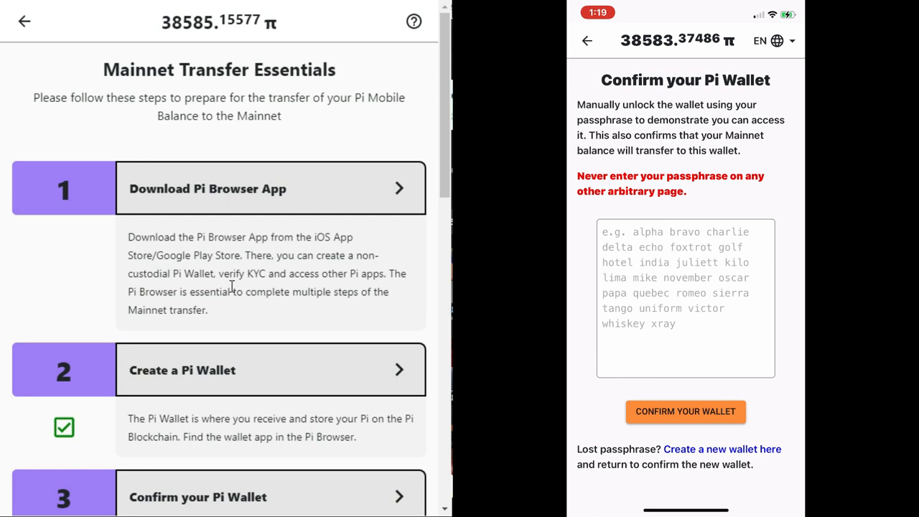
Open step 1, Download Pi Browser App, showing the install and sign-in page
scroll(down, 3)
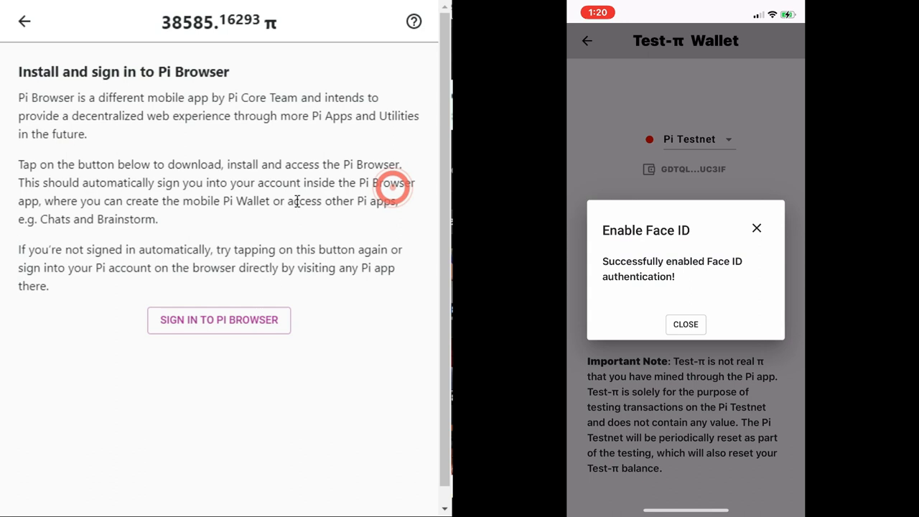
click(685, 323)
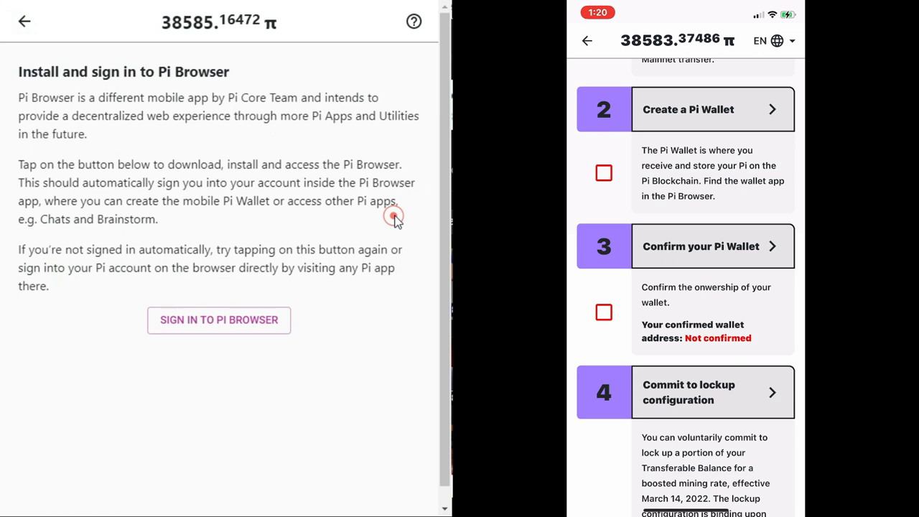
Open step 4's lockup configuration: 25% locked for one year, 65.86% boost
scroll(down, 3)
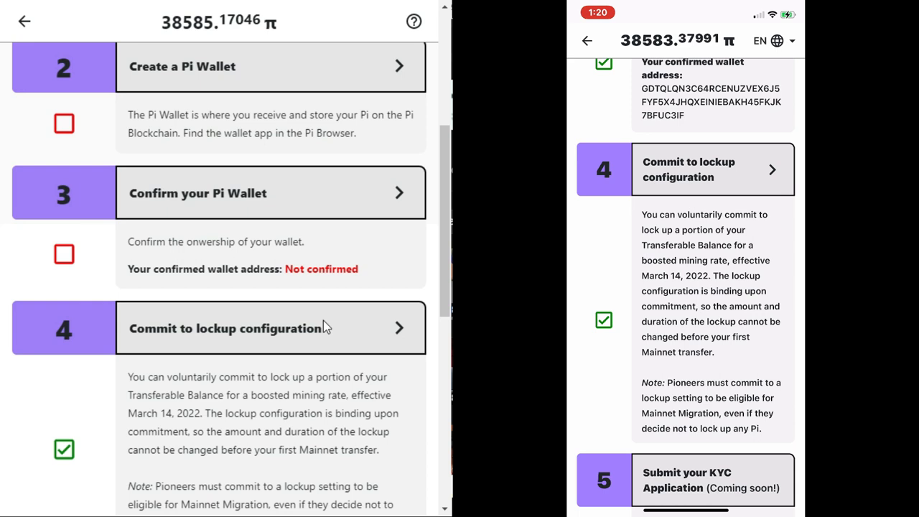
click(226, 329)
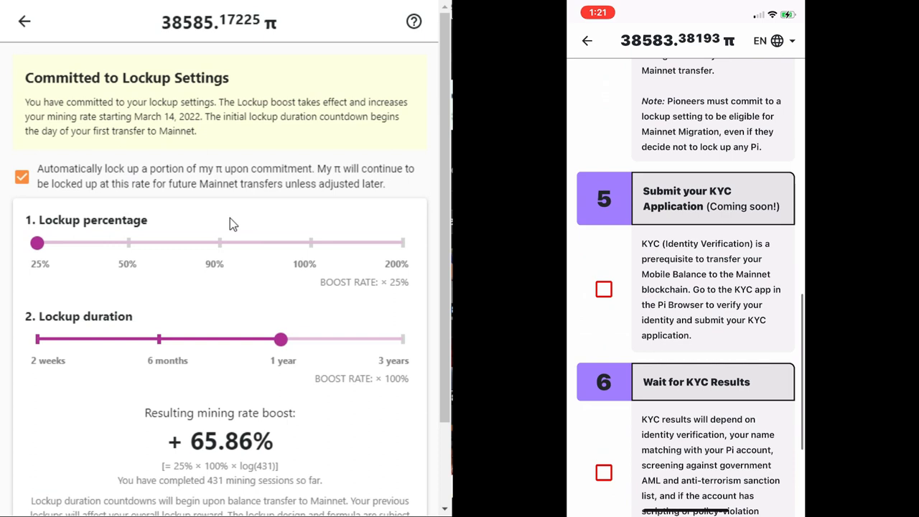
Scroll the checklist down to the unchecked KYC steps 5–7
scroll(down, 3)
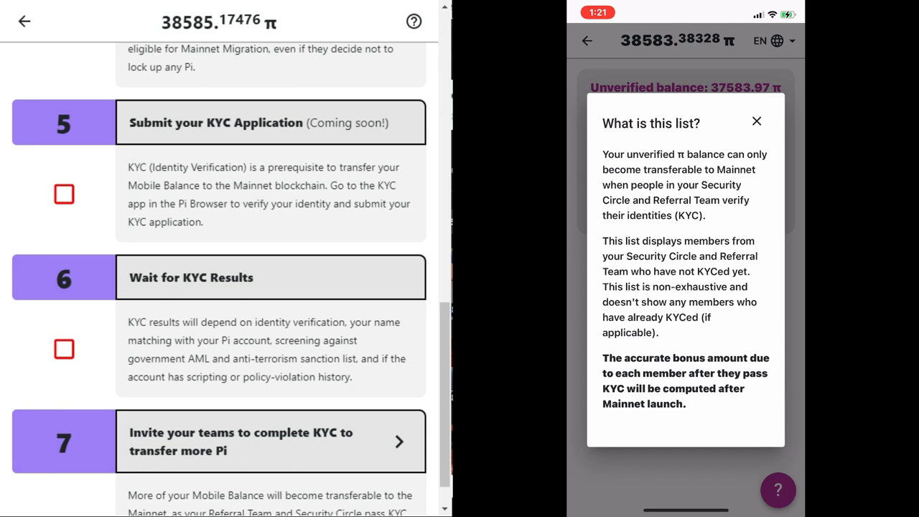
On the phone, dismiss the help popup and open Configure lockup rate
click(756, 121)
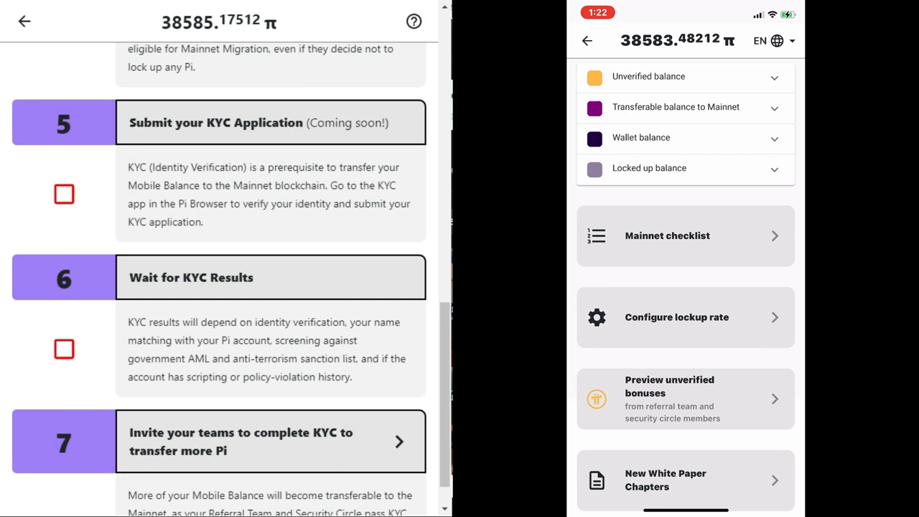
click(677, 317)
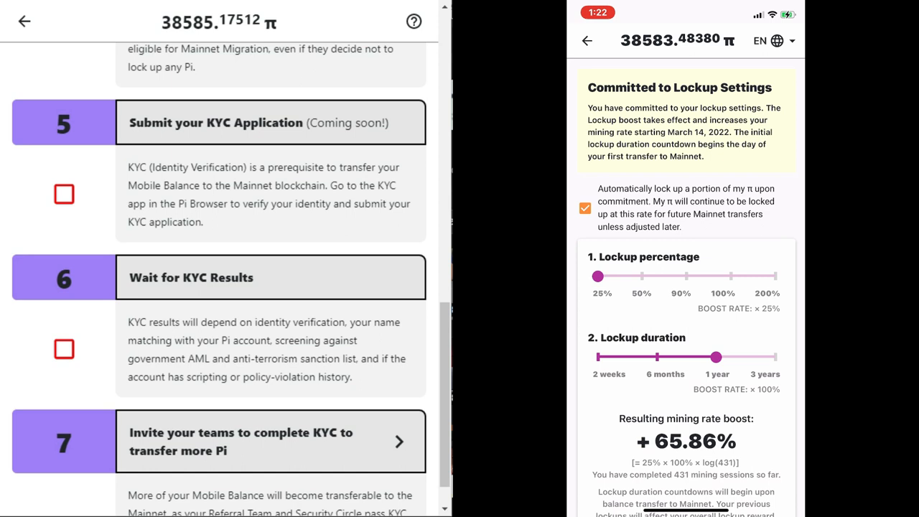